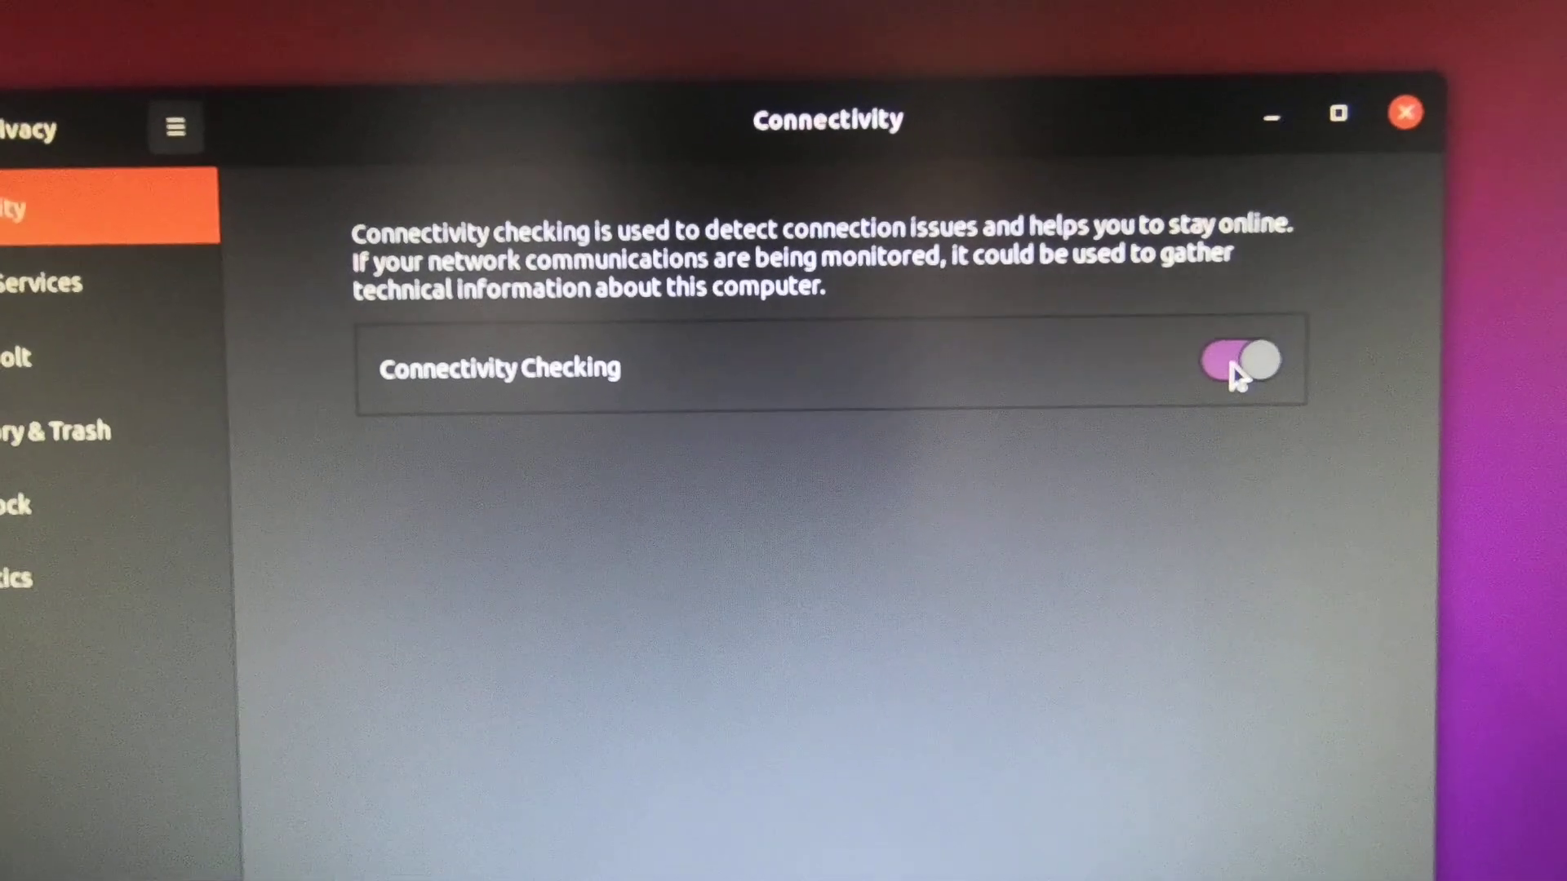
# - Switch off Connectivity Checking in Ubuntu's Privacy settings
pyautogui.click(1247, 365)
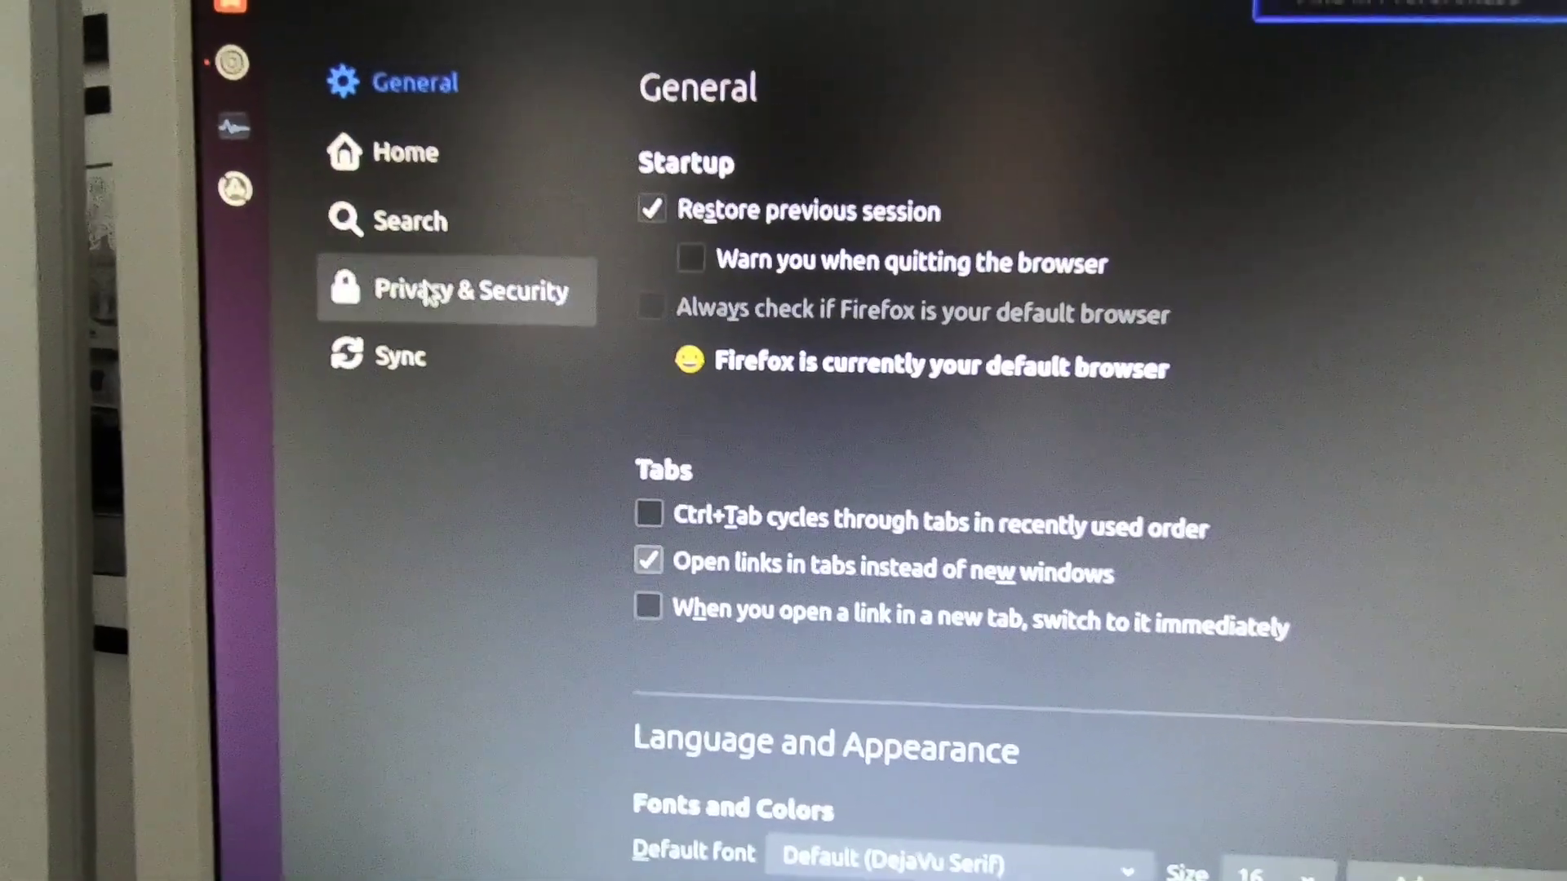
# - Review Privacy & Security, where technical data sending and studies are unchecked
pyautogui.click(444, 290)
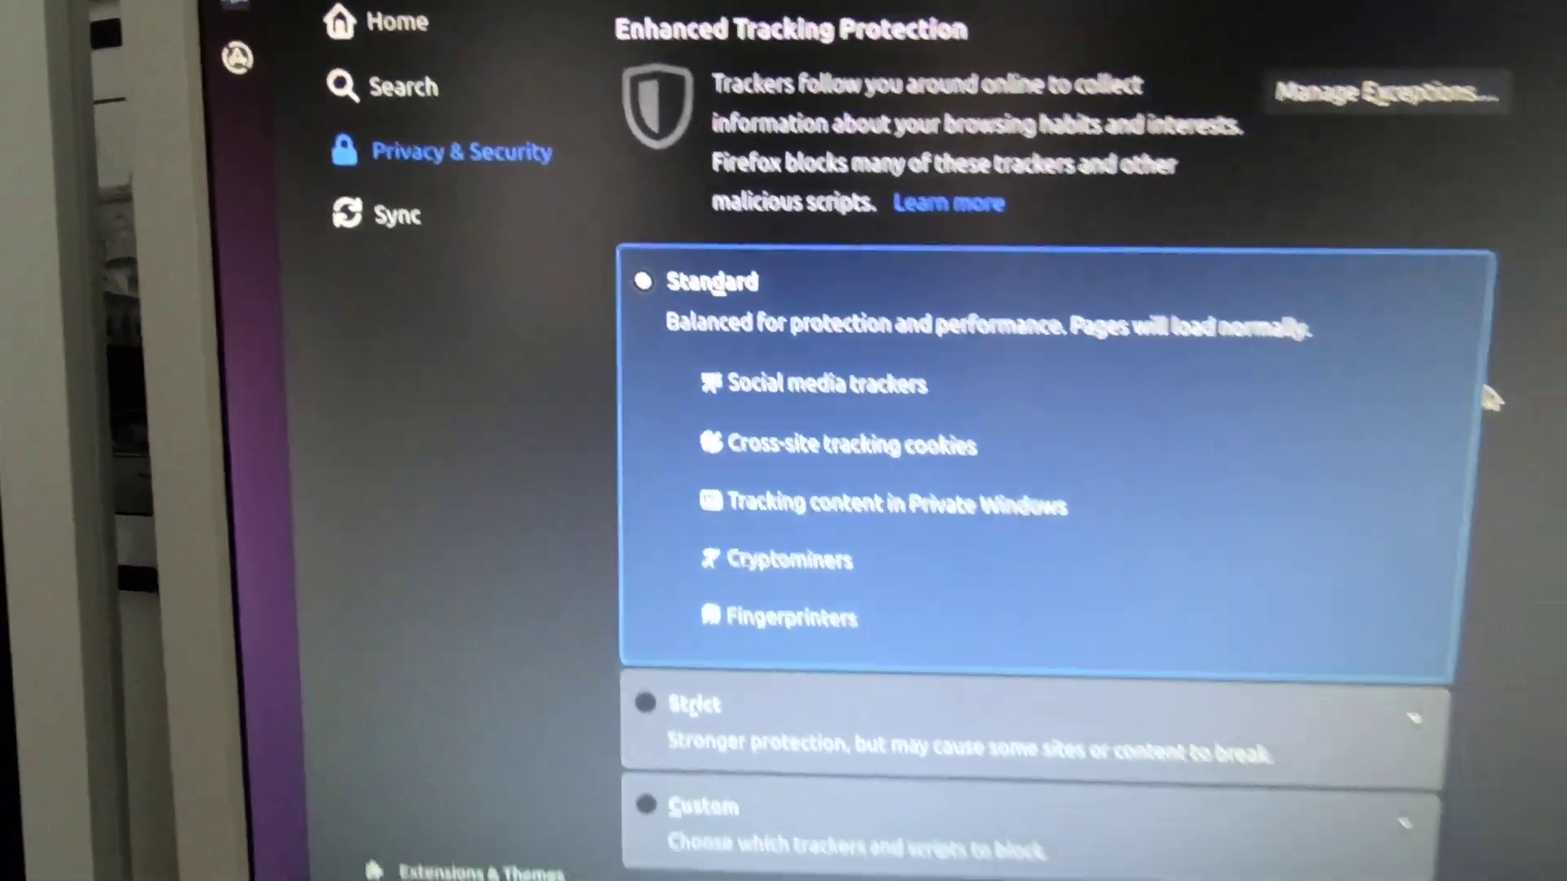
pyautogui.scroll(-3)
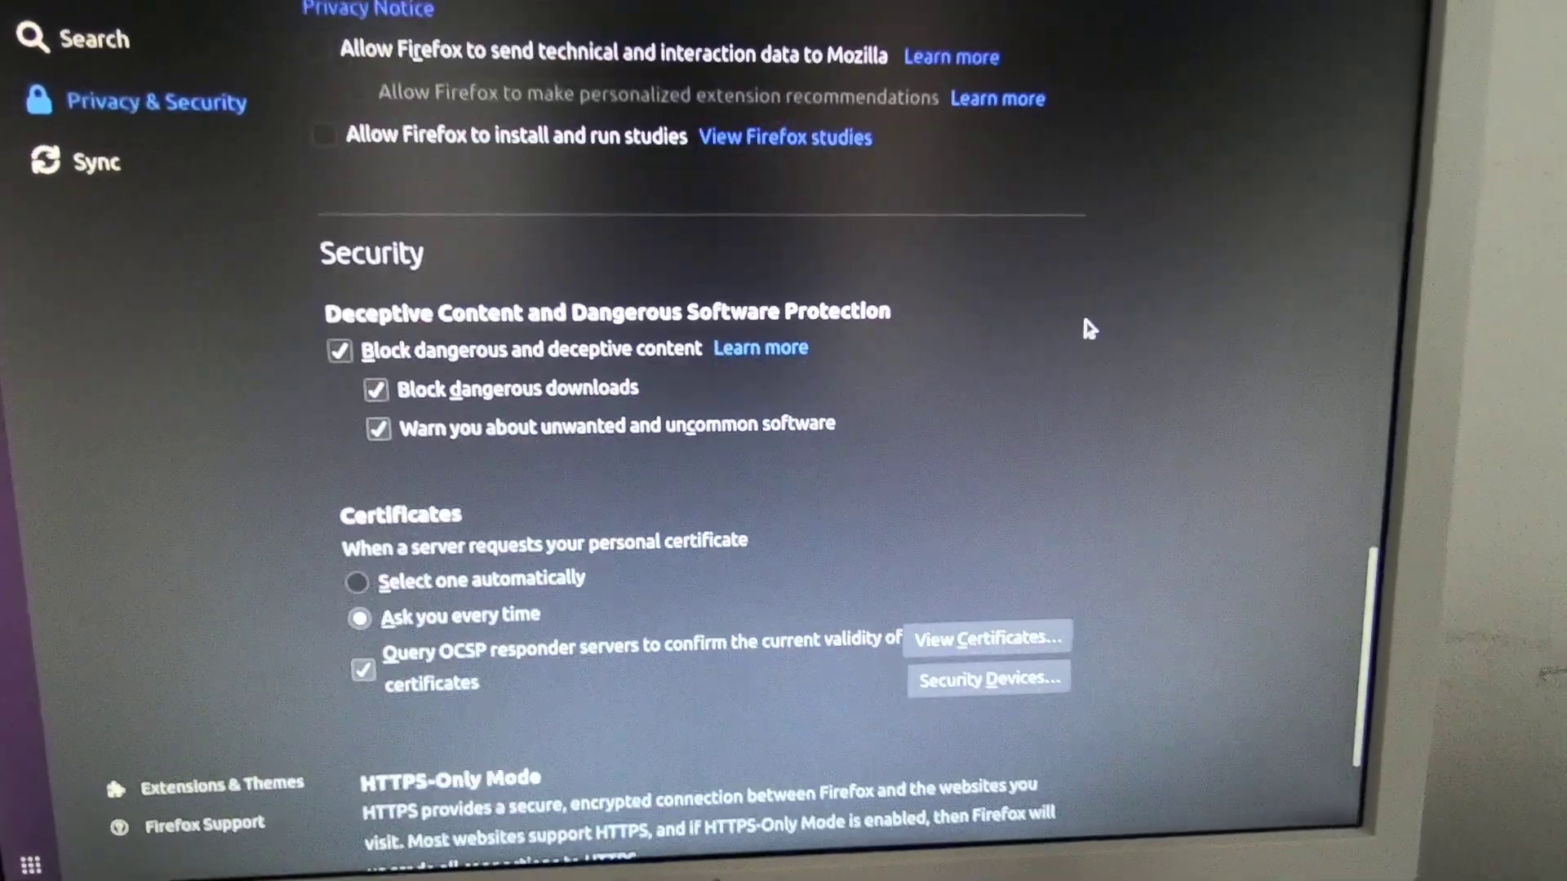
pyautogui.scroll(-3)
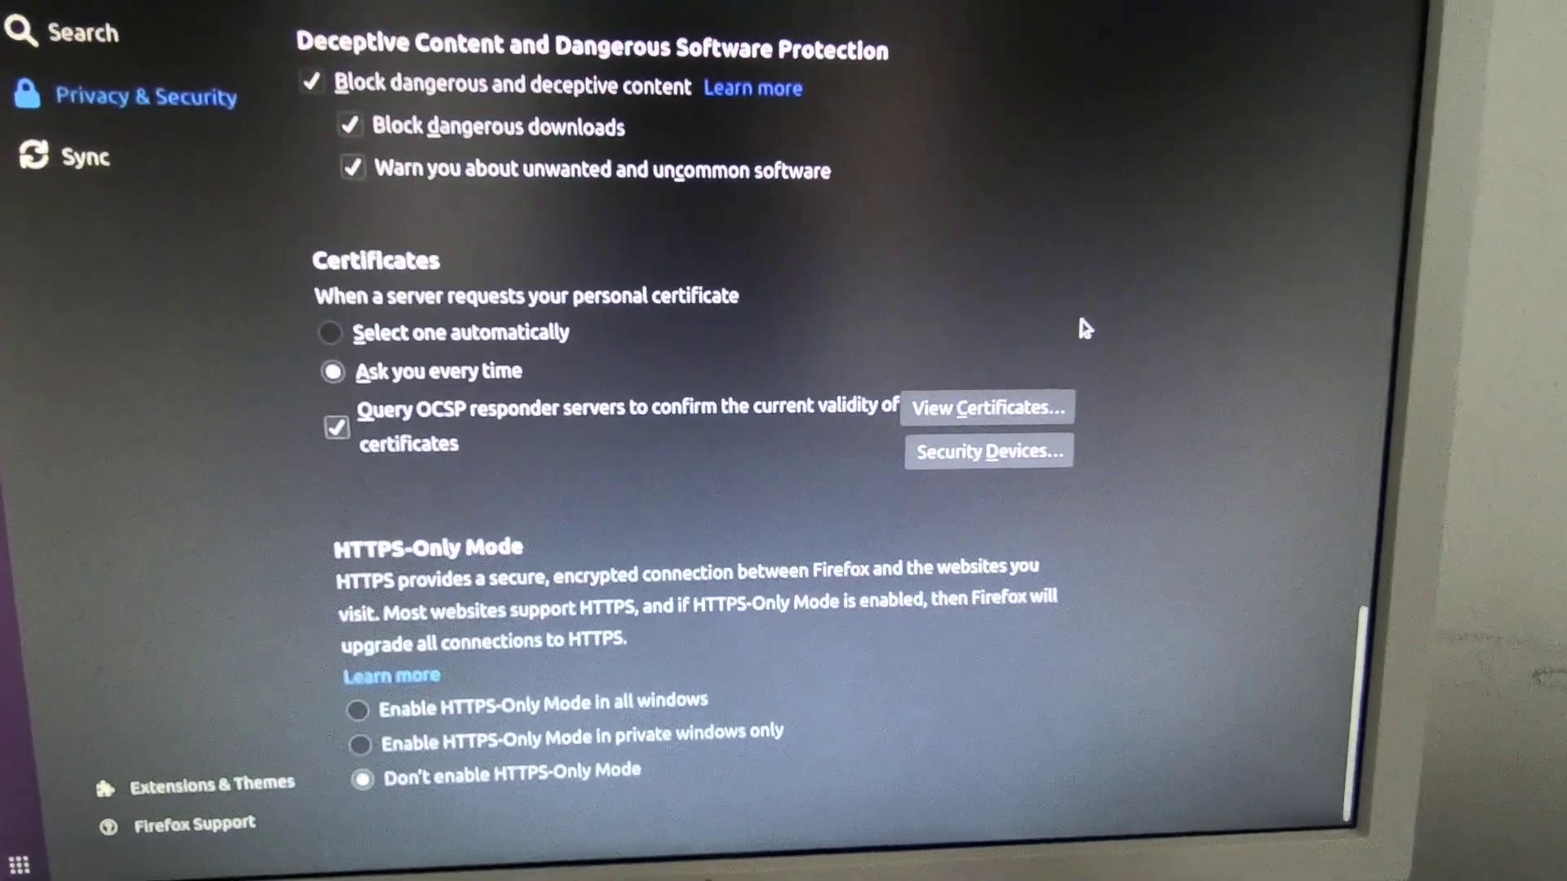
pyautogui.scroll(3)
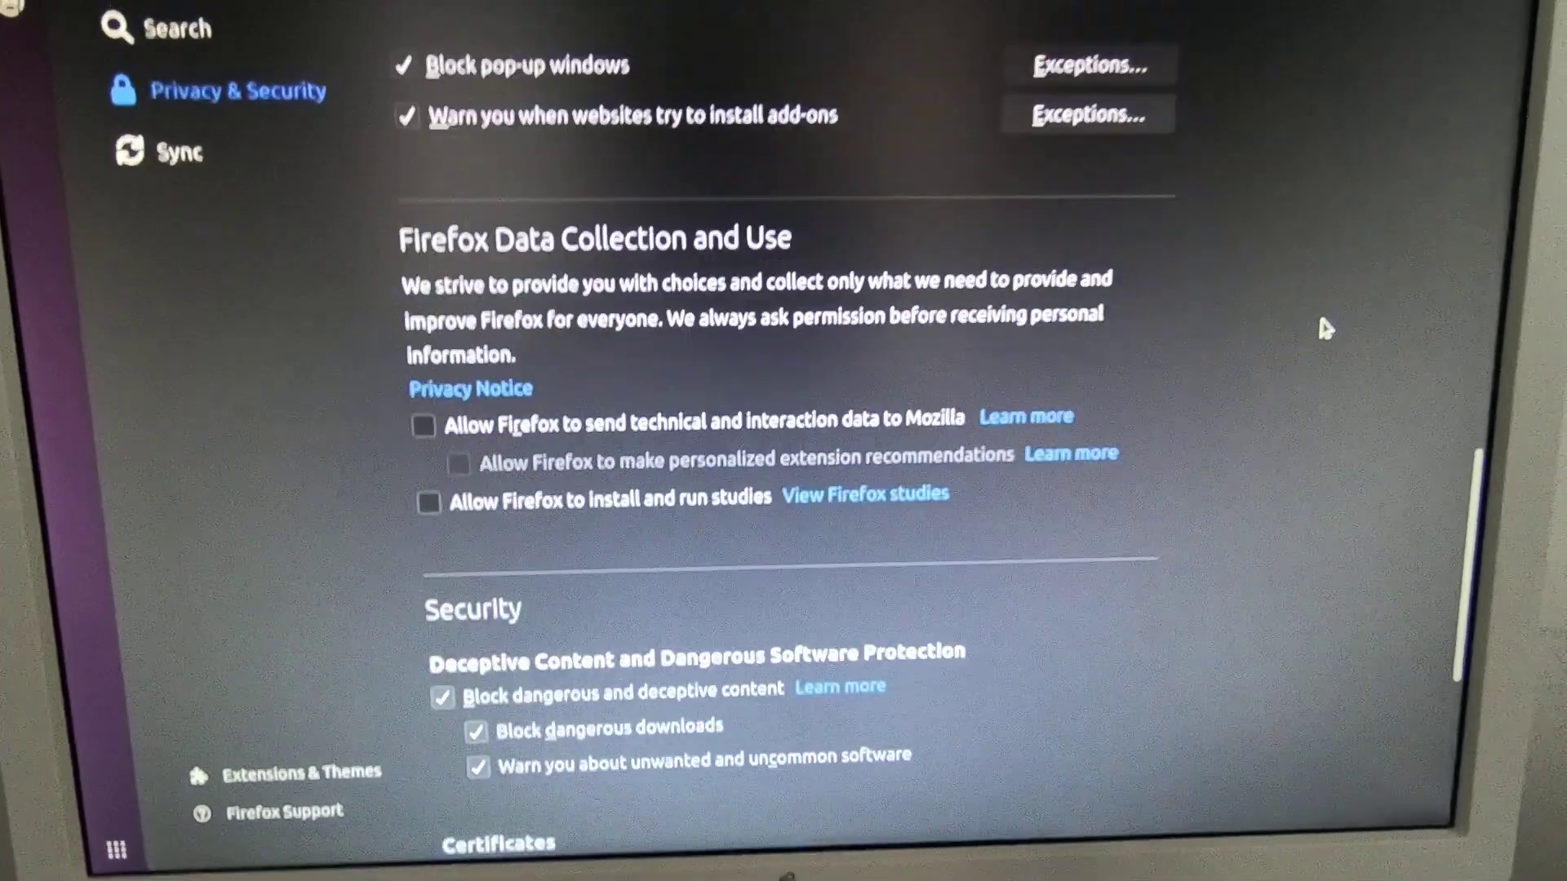
pyautogui.scroll(3)
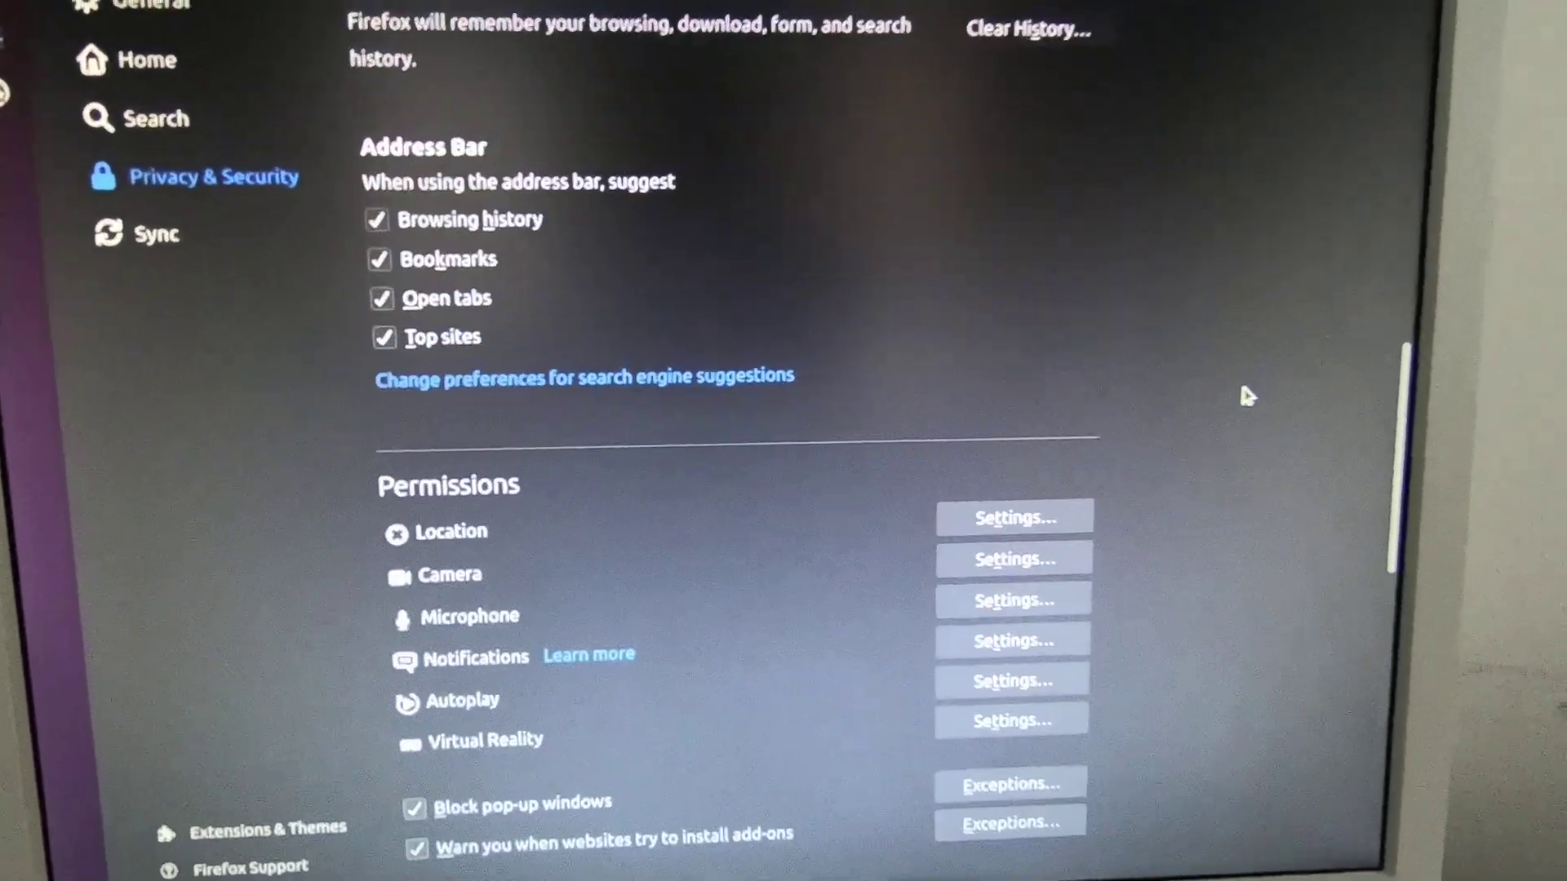